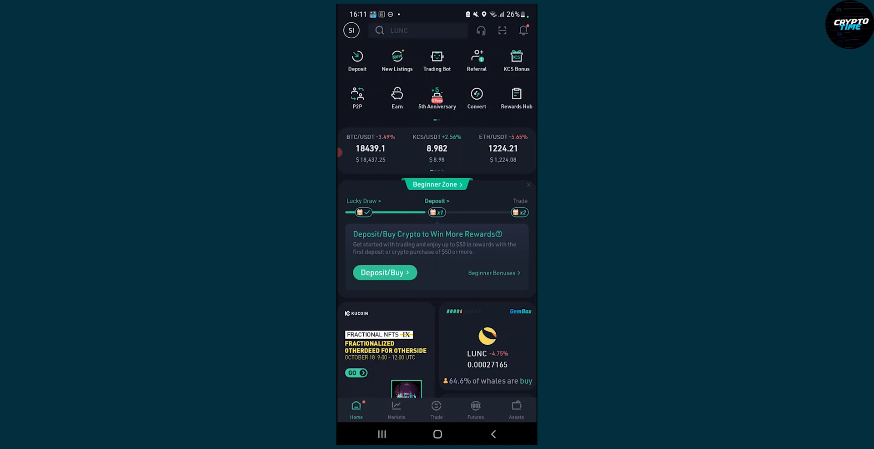
# - Go from Assets to the Trading tab and into Buy Crypto for the USDT Fast Trade form
pyautogui.click(516, 409)
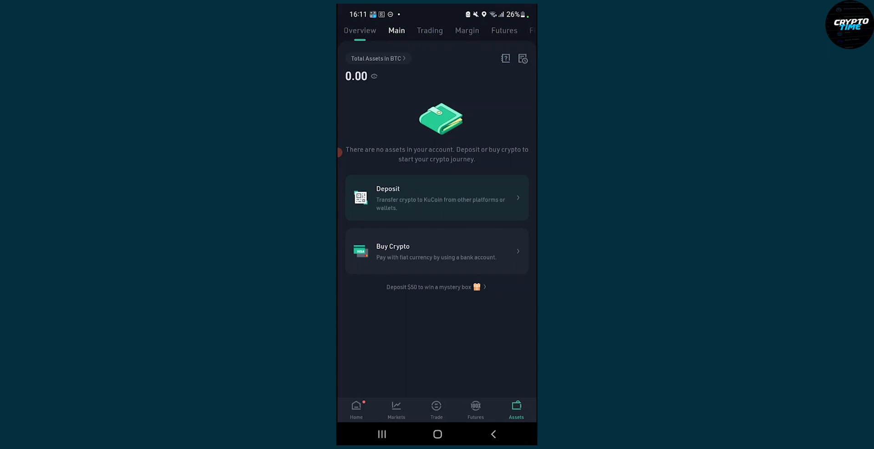
pyautogui.click(429, 30)
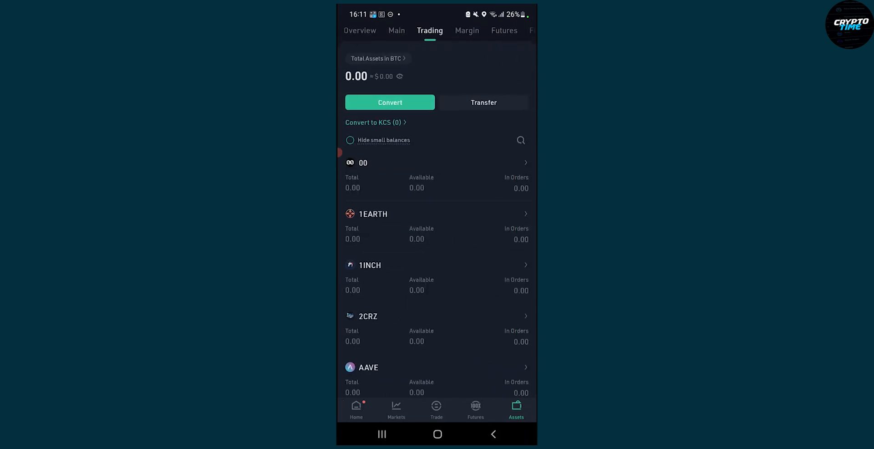
pyautogui.click(360, 30)
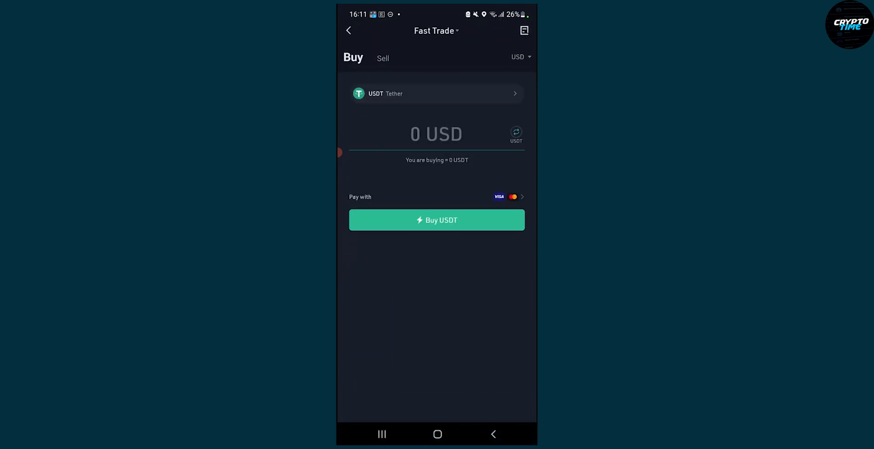
pyautogui.click(437, 93)
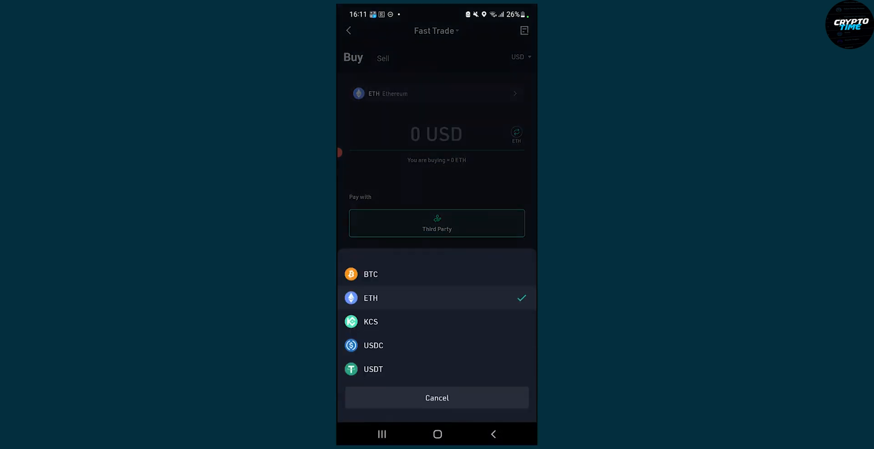
pyautogui.click(372, 369)
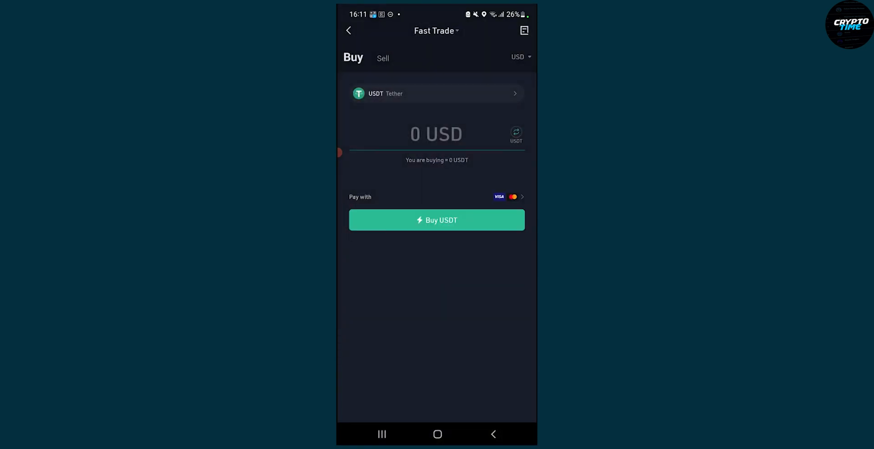
pyautogui.click(436, 134)
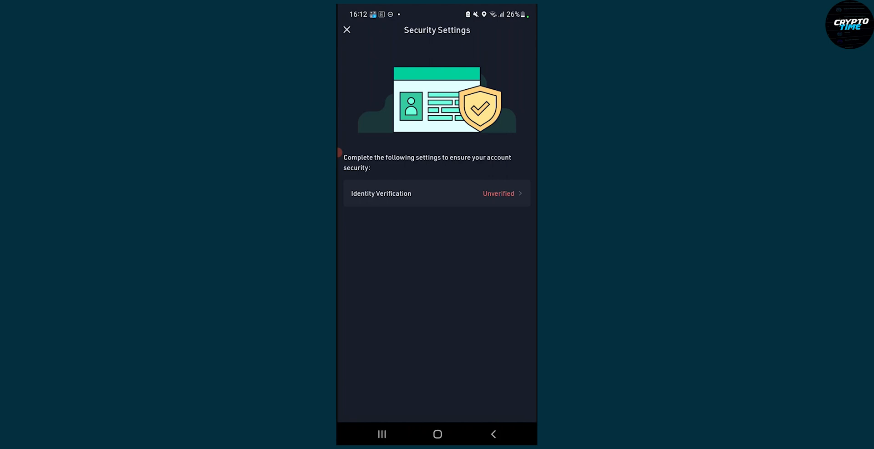
# - Dismiss the Security Settings prompt to return to the Fast Trade form with 100 USD
pyautogui.click(346, 30)
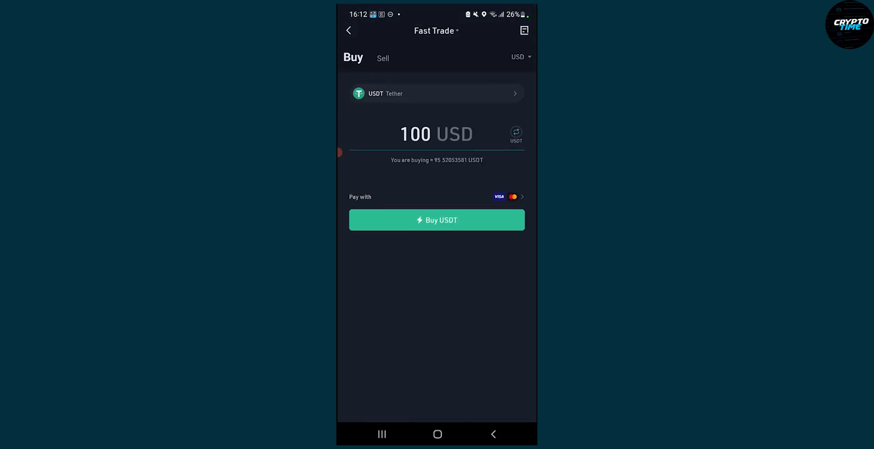
# - Open the Select Payment Method sheet listing cards, P2P and third-party providers
pyautogui.click(435, 134)
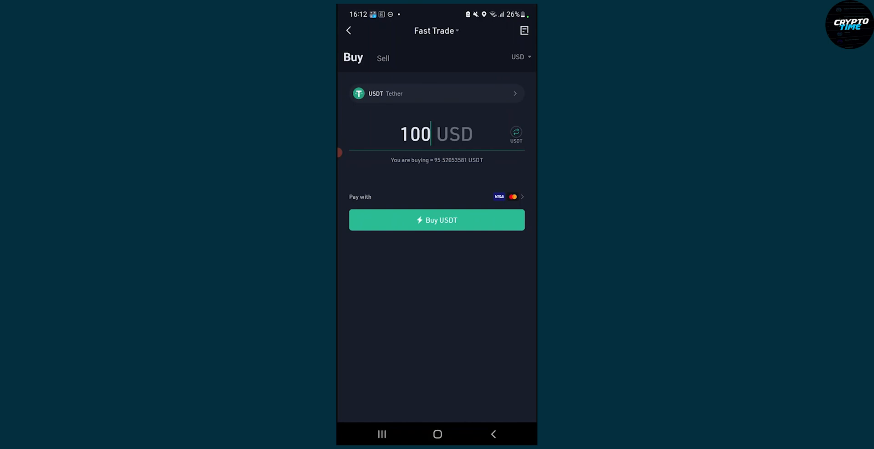
pyautogui.click(437, 196)
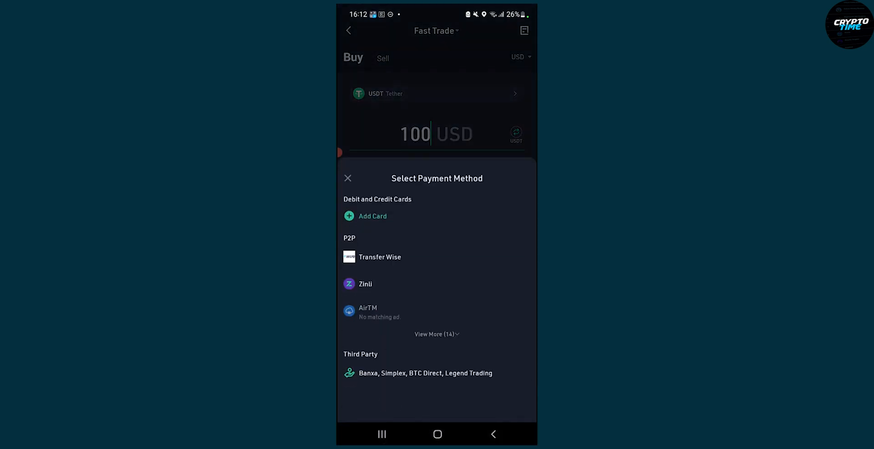